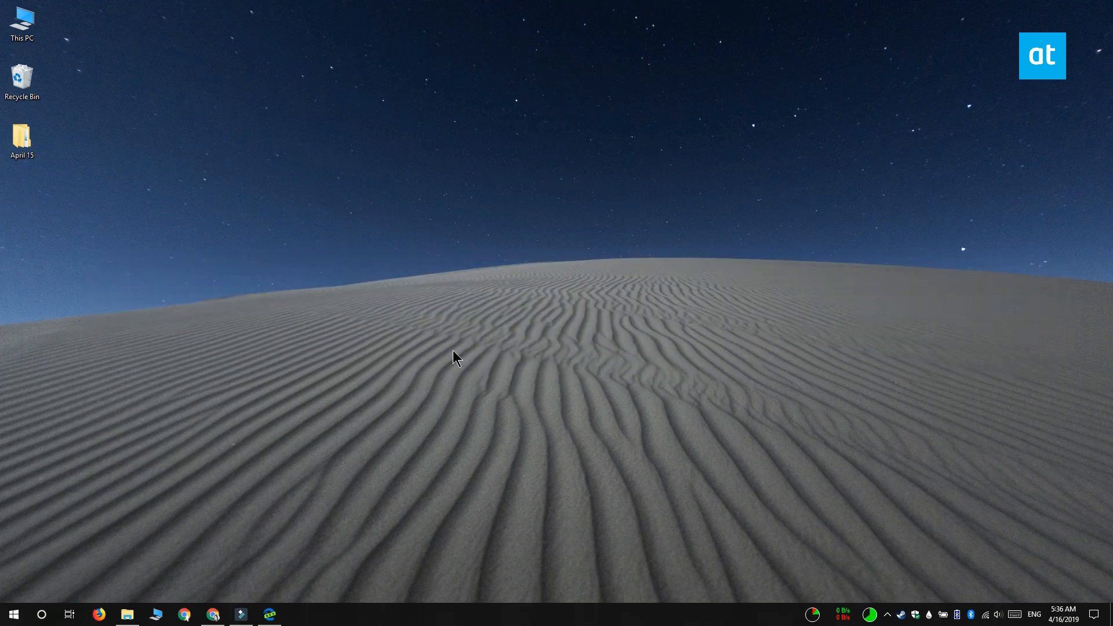
Launch Edge showing the Slate theme's Chrome Web Store page
left_click(268, 615)
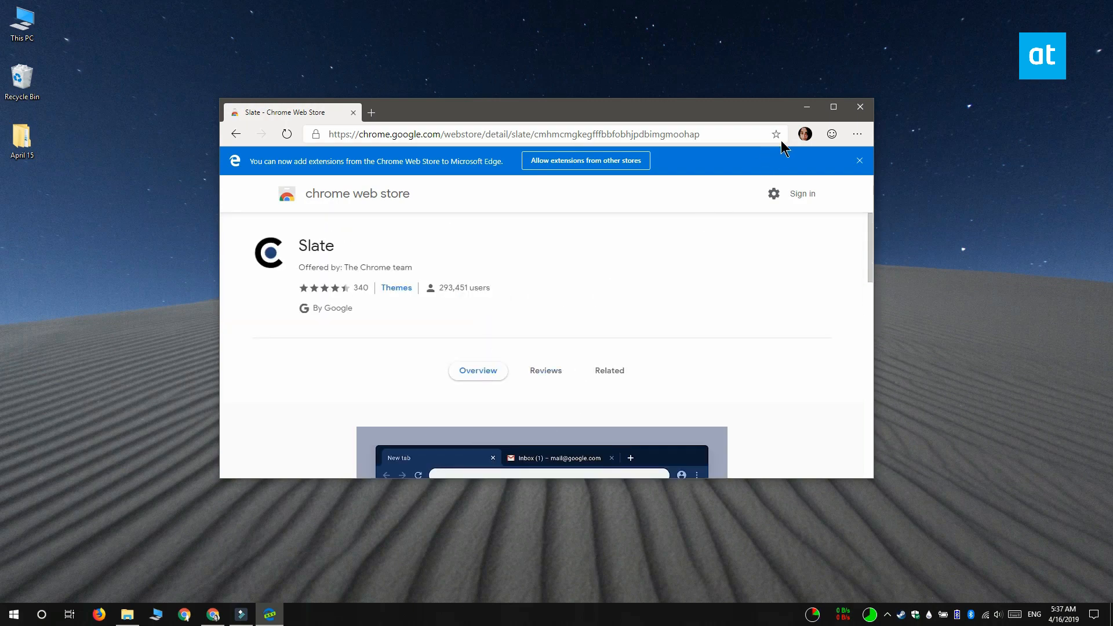
left_click(860, 107)
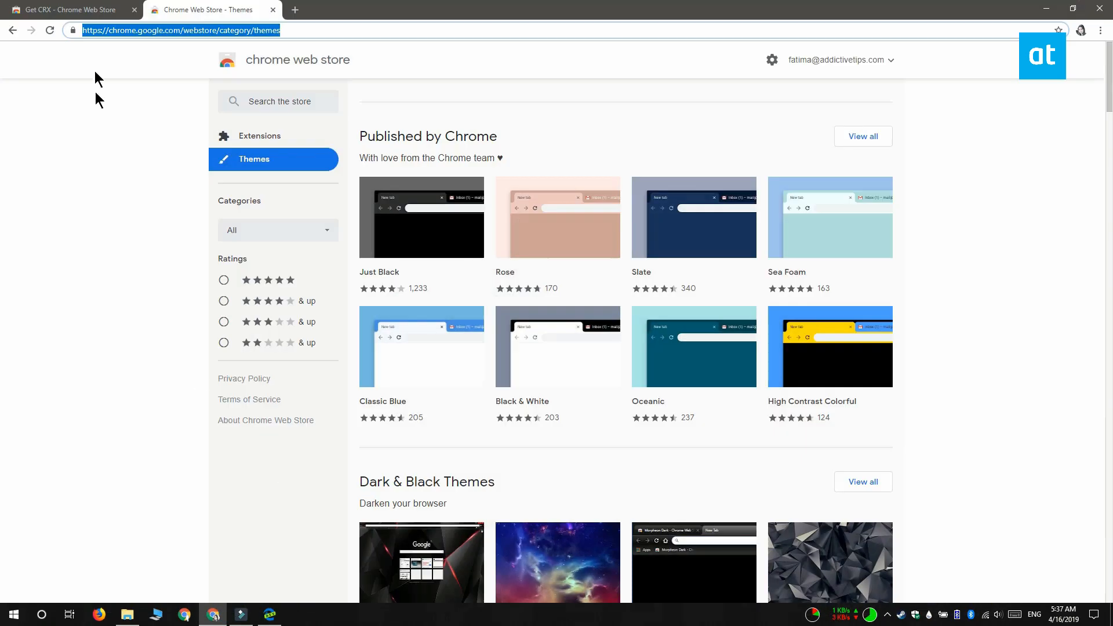
Add the Get CRX extension to Chrome and return to the Web Store Themes listing
left_click(67, 10)
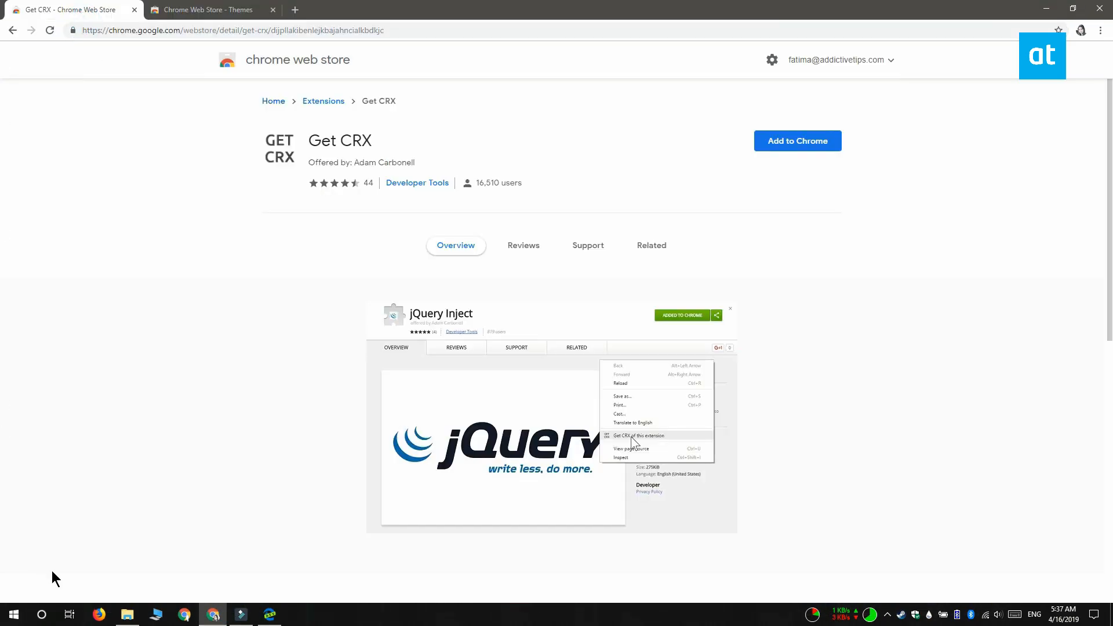
mouse_move(935, 360)
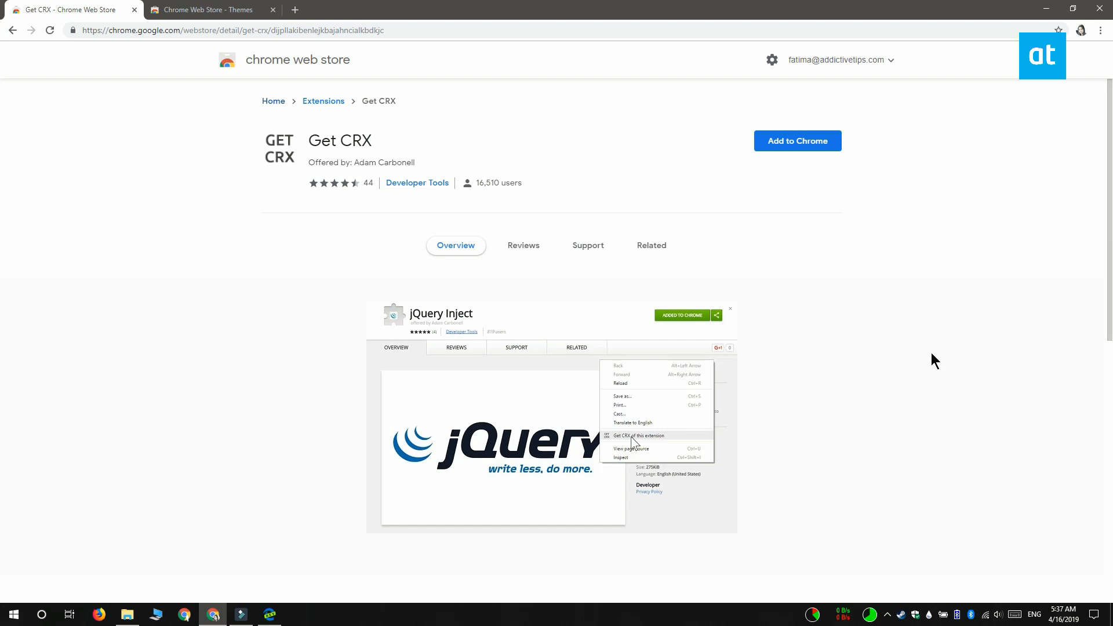
left_click(797, 141)
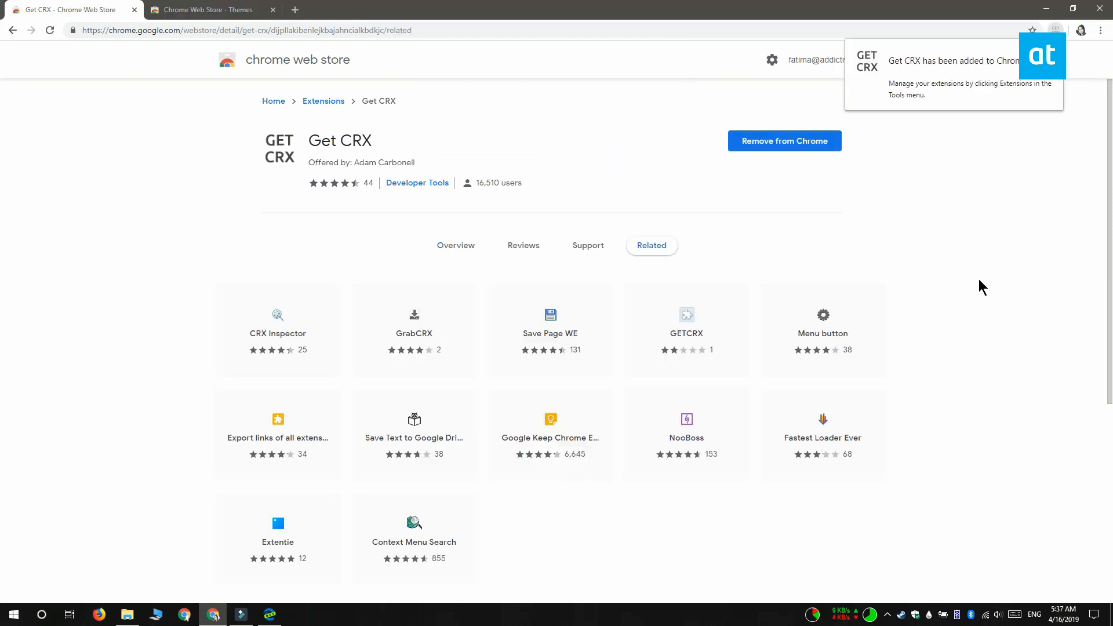
mouse_move(104, 304)
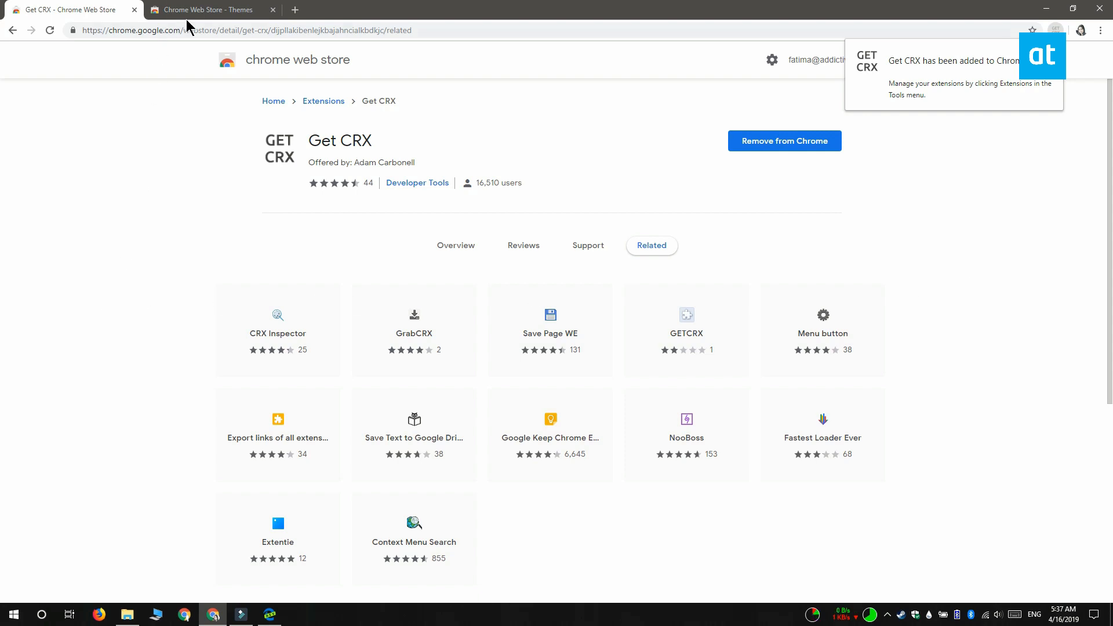
left_click(207, 9)
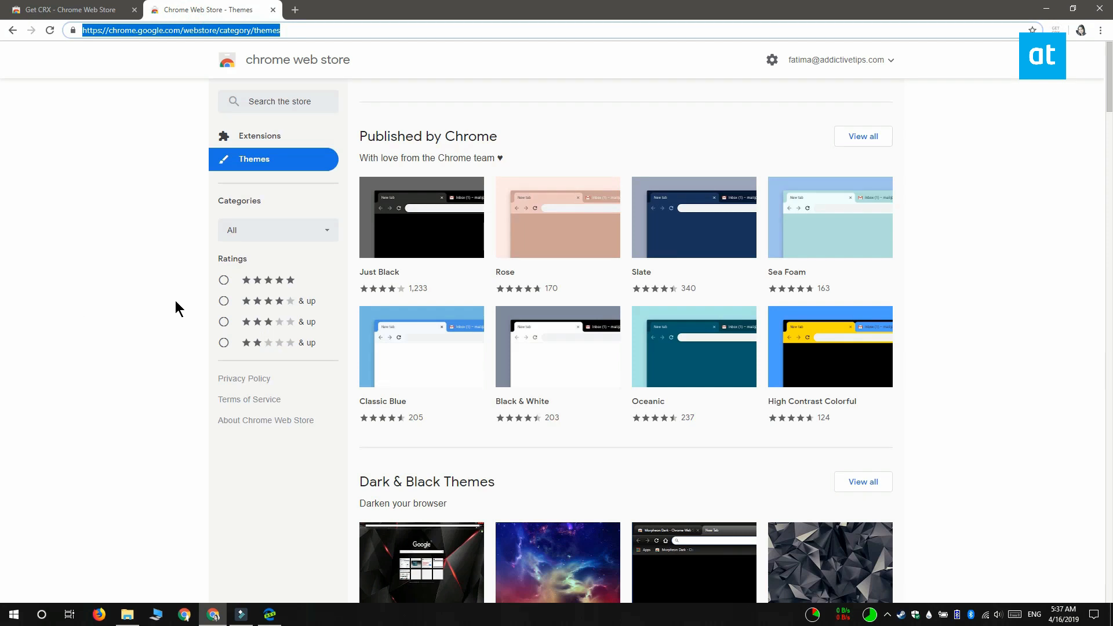
Save the Slate theme from its store page as Slate.crx on the Desktop
left_click(693, 218)
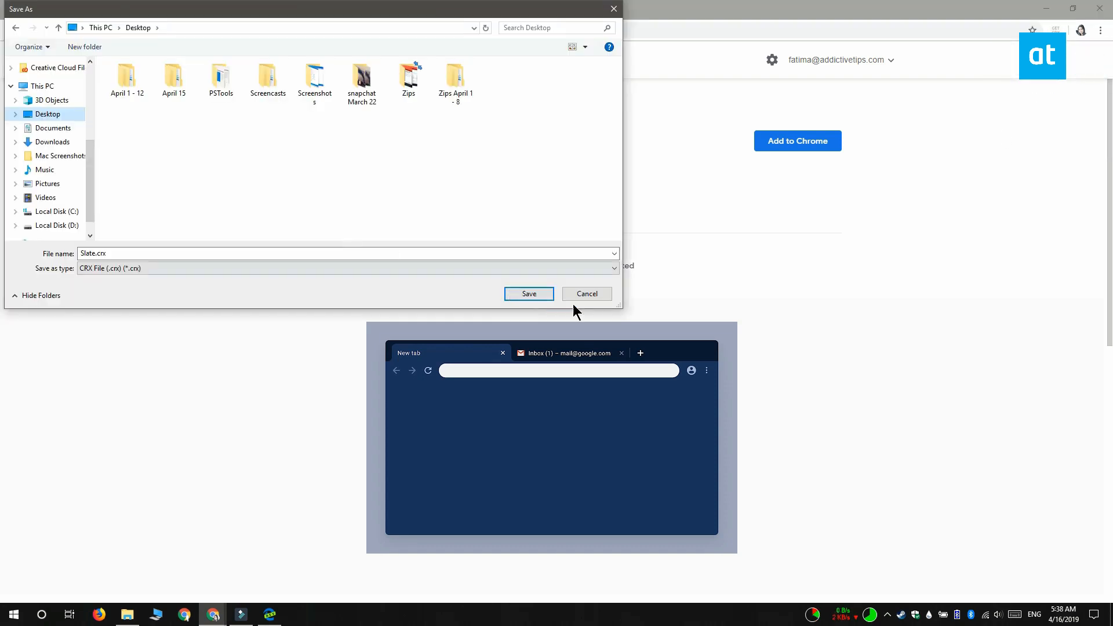
left_click(529, 293)
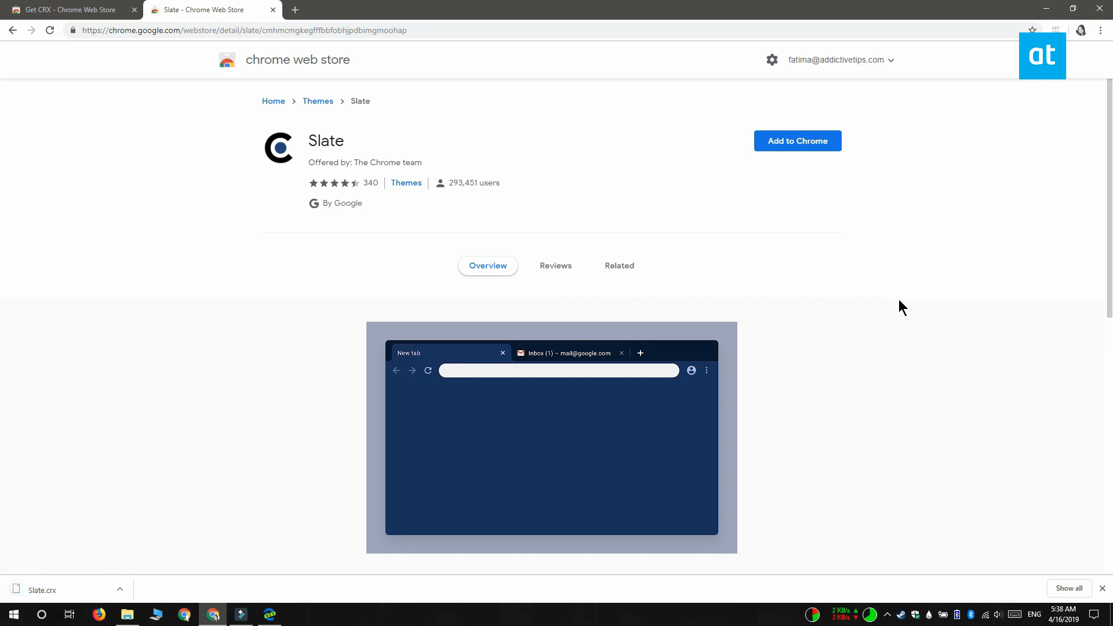
mouse_move(1046, 8)
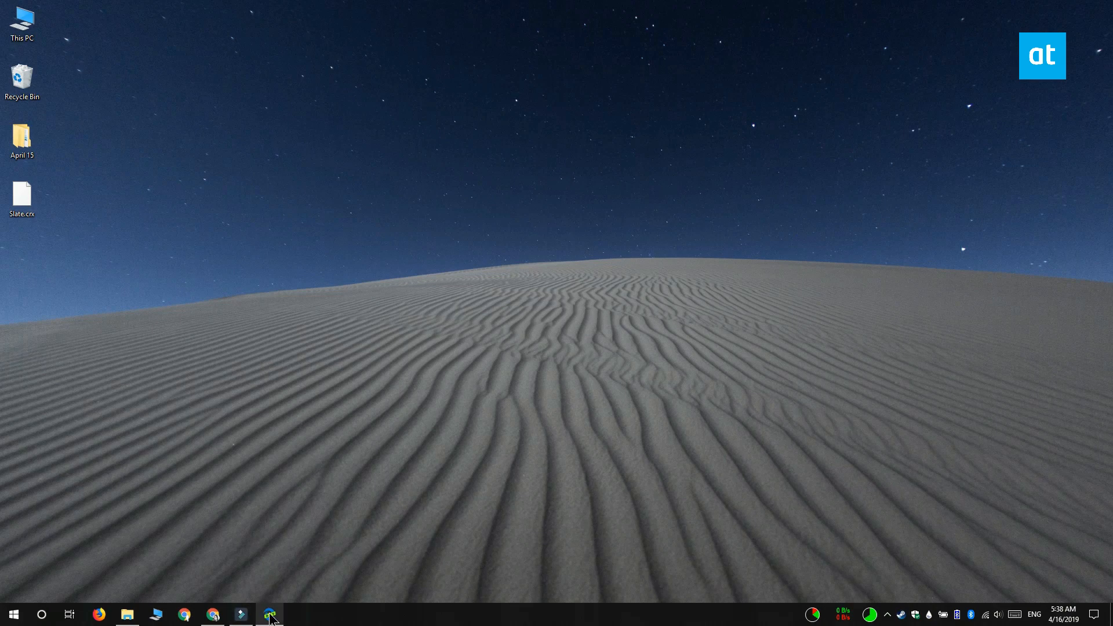
Enable Developer mode on Edge's Extensions page
left_click(268, 615)
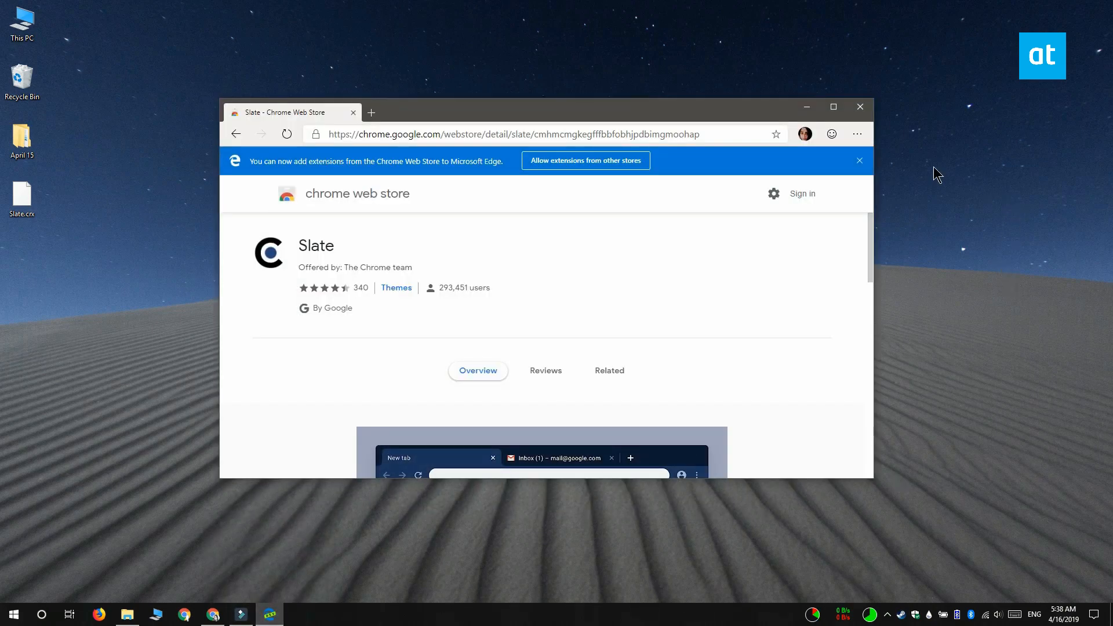
left_click(858, 134)
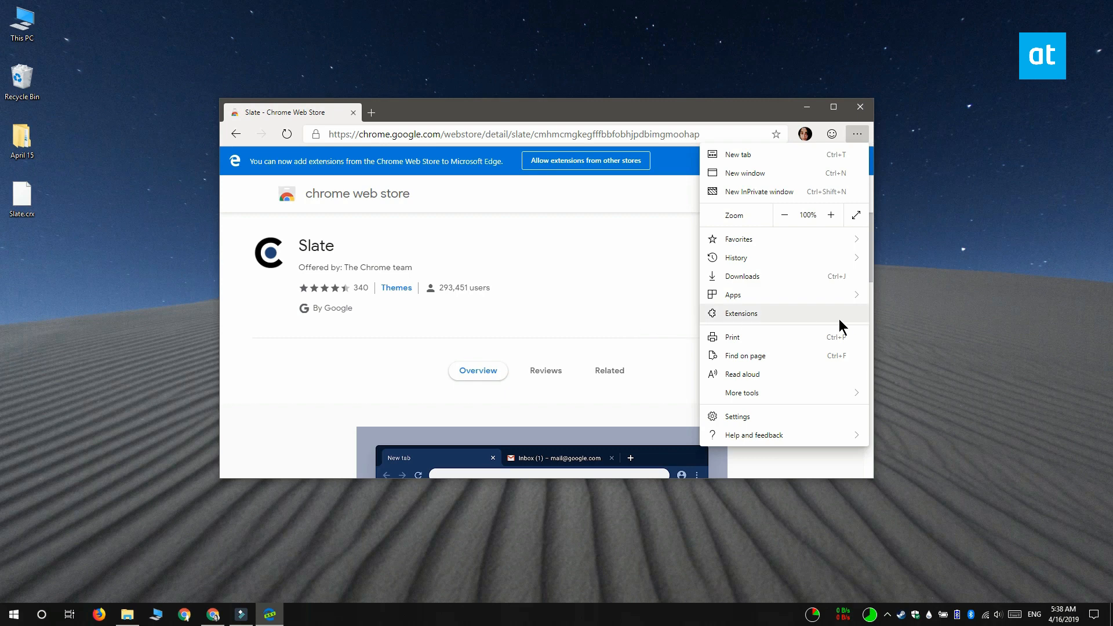
left_click(742, 313)
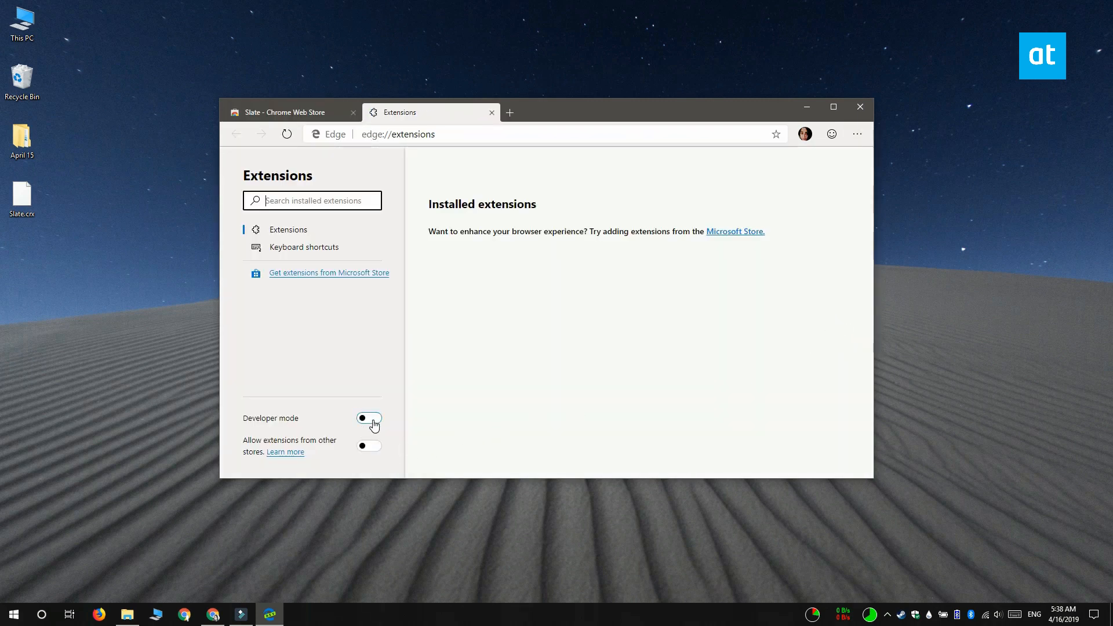
left_click(369, 419)
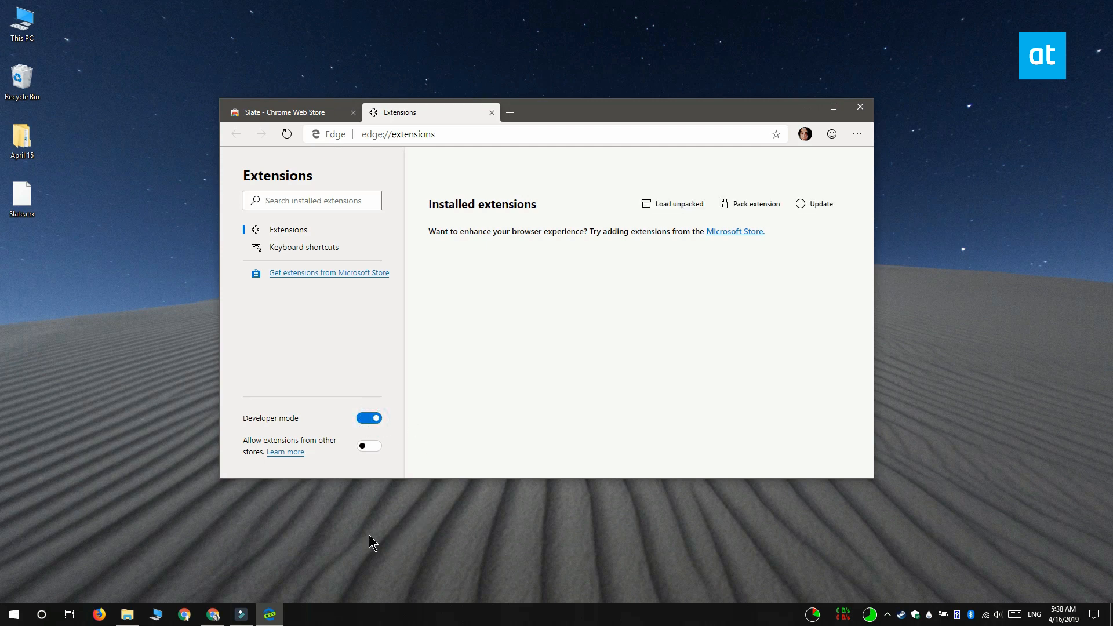
Install the Slate theme in Edge by dropping Slate.crx onto the Extensions page
left_click(23, 197)
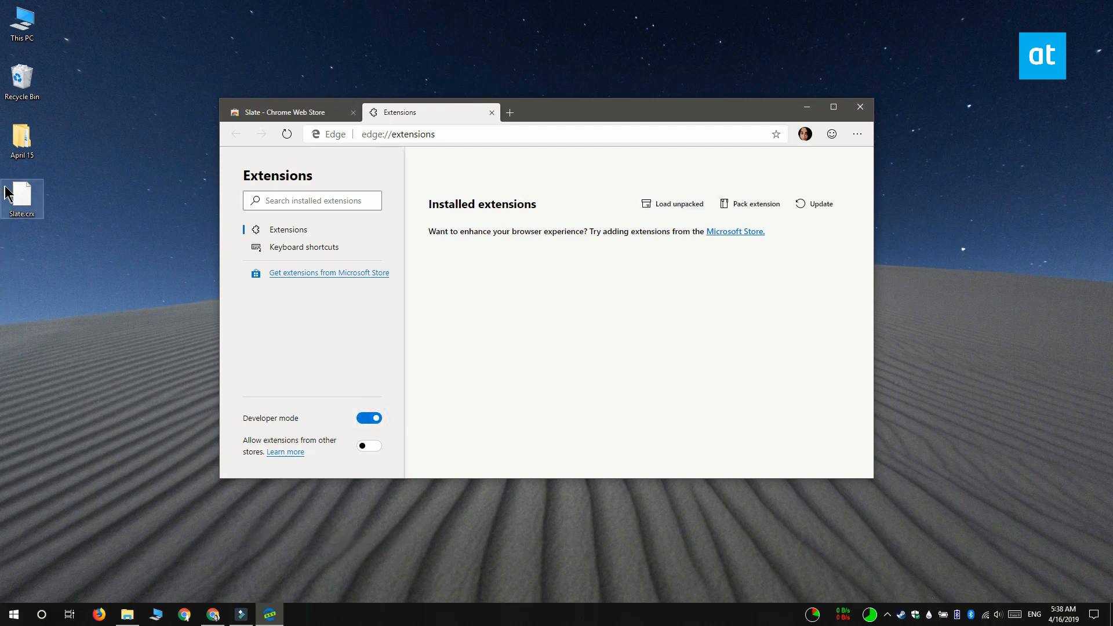
left_click_drag(22, 199, 546, 334)
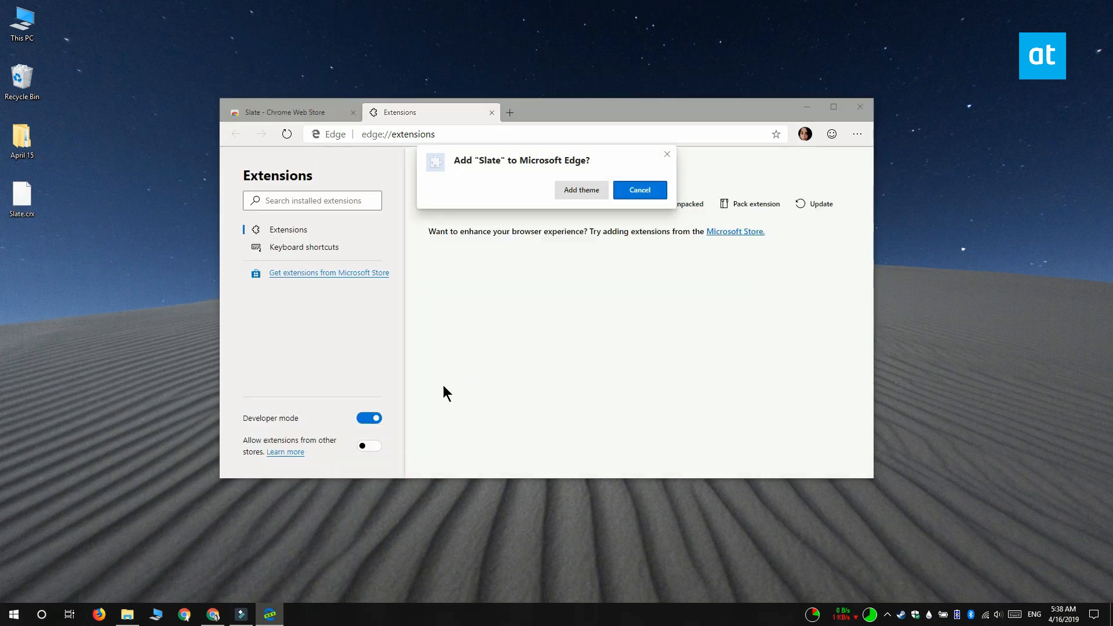
left_click(638, 189)
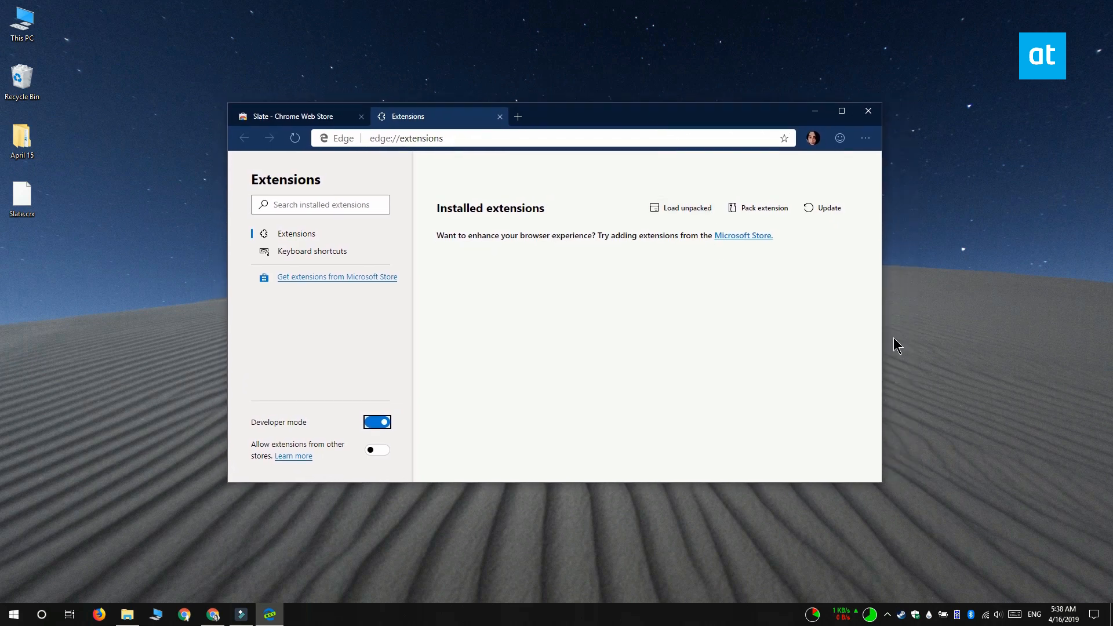
mouse_move(897, 356)
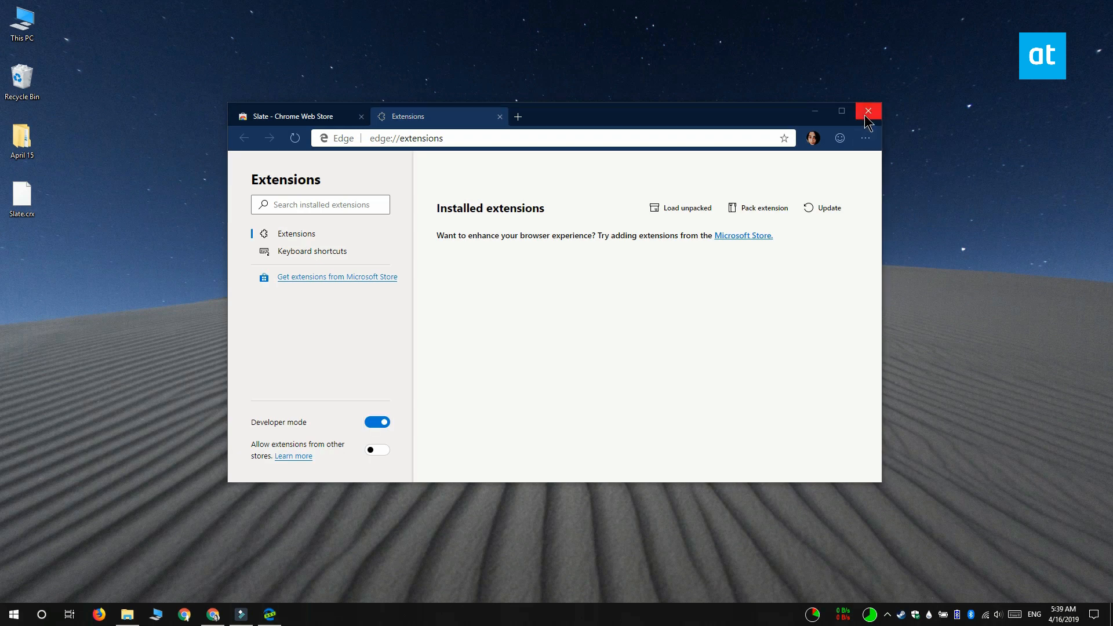
Close Edge and choose an app to open the Preferences file in Edge Dev\User Data\Default
left_click(868, 111)
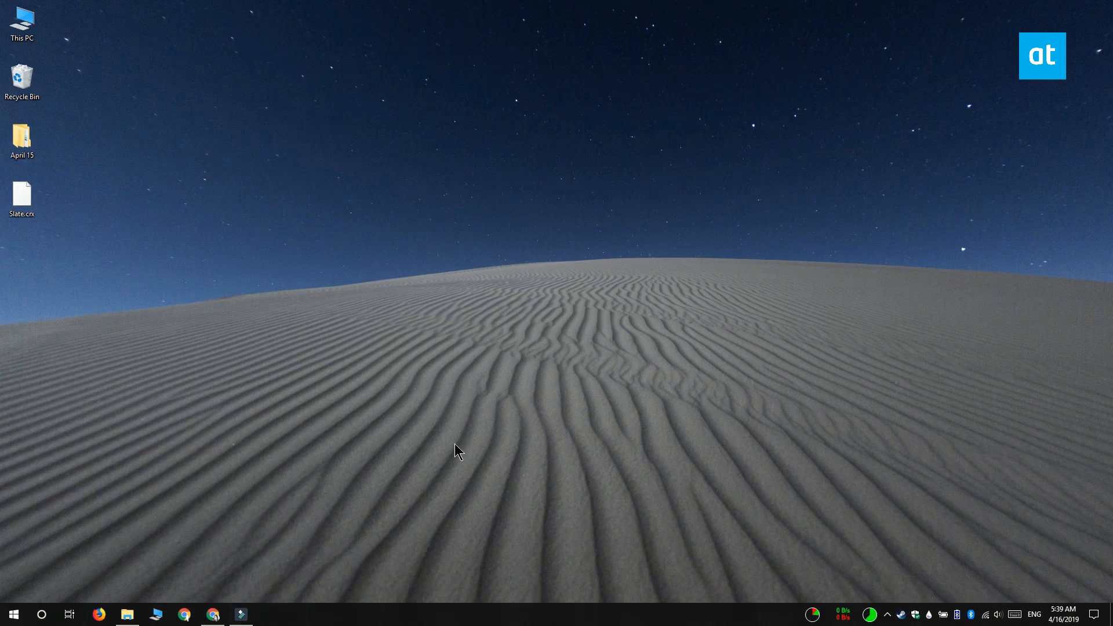
left_click(124, 614)
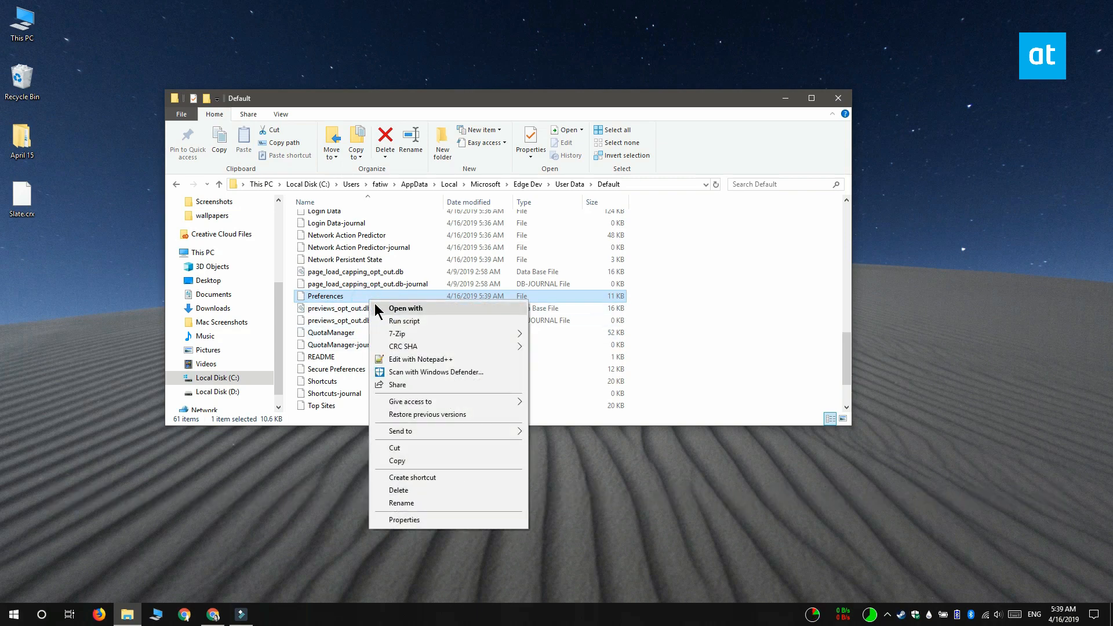
left_click(406, 307)
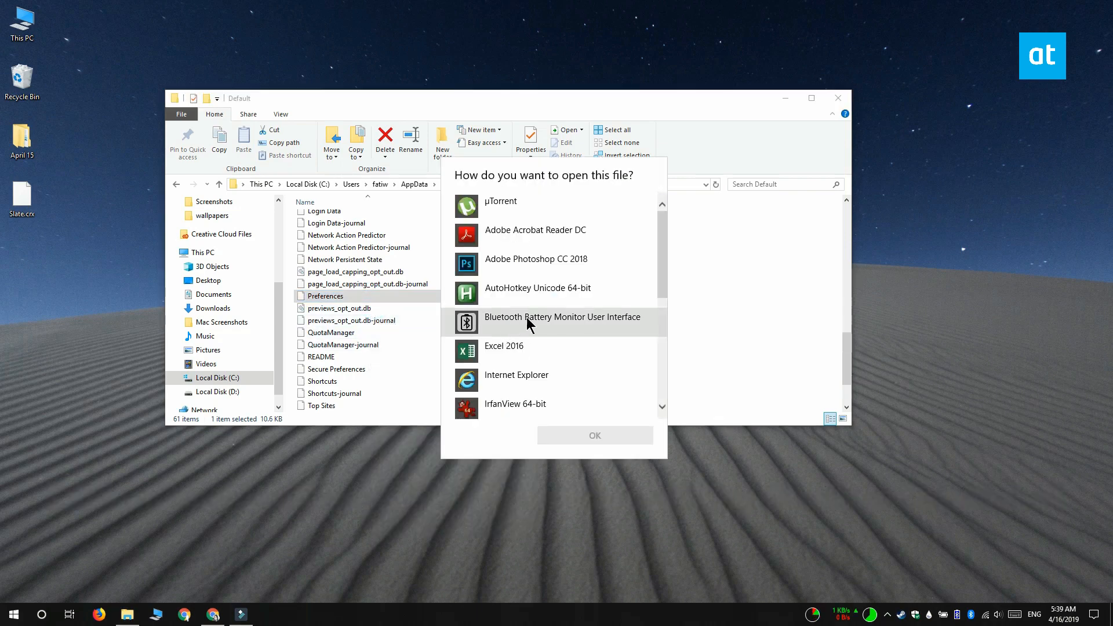
scroll("down", 3)
type("theme")
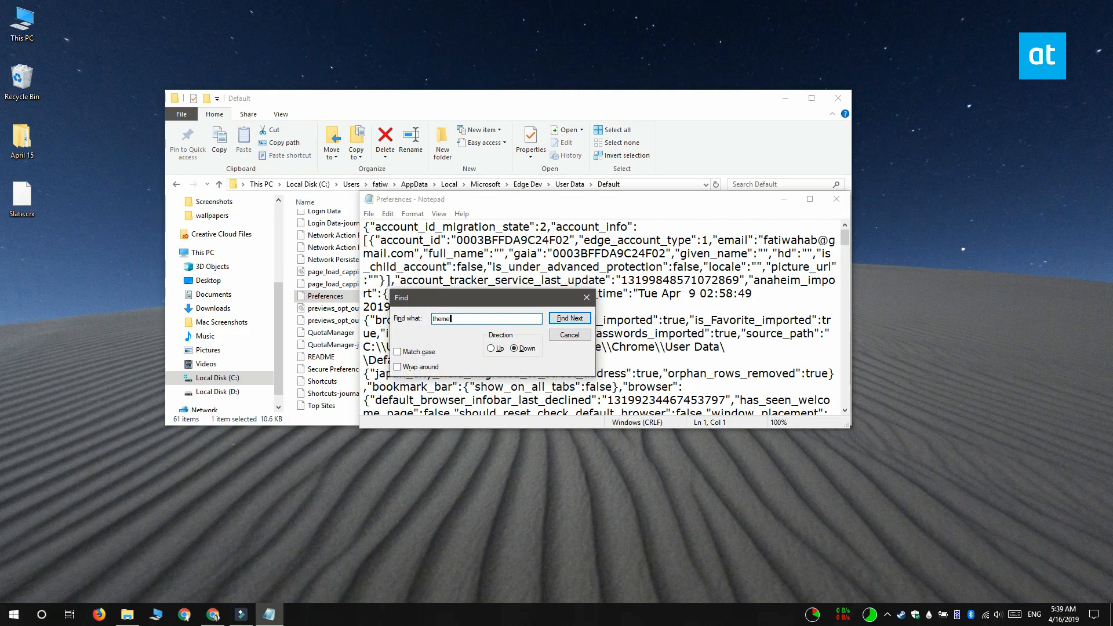
Locate the theme entry in Preferences, confirm its id matches Slate's store URL, and clear it
left_click(569, 317)
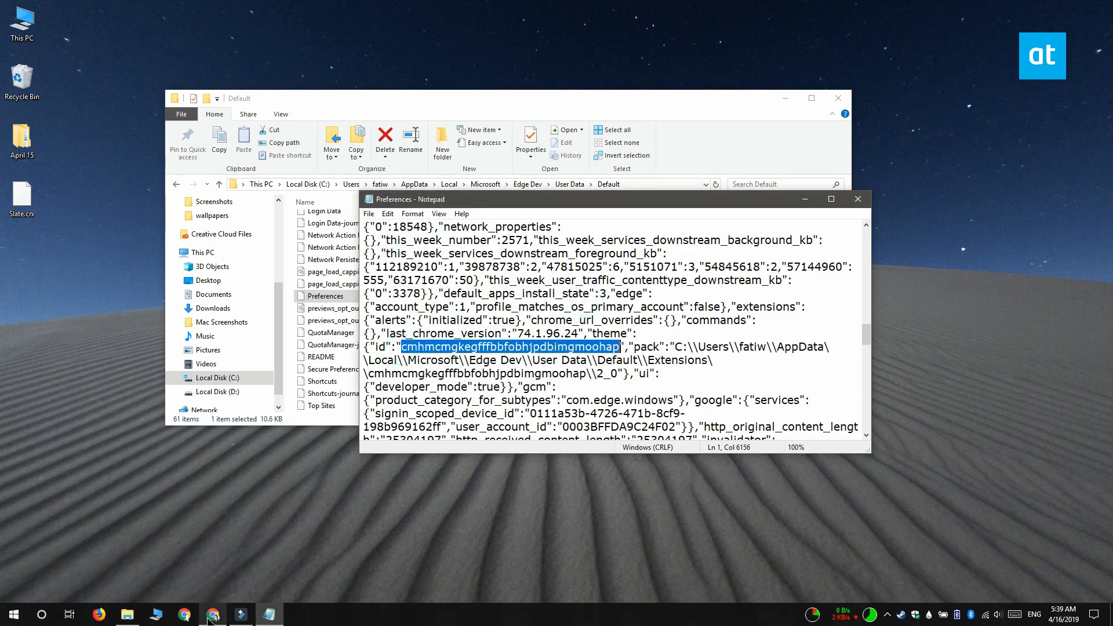
left_click(211, 614)
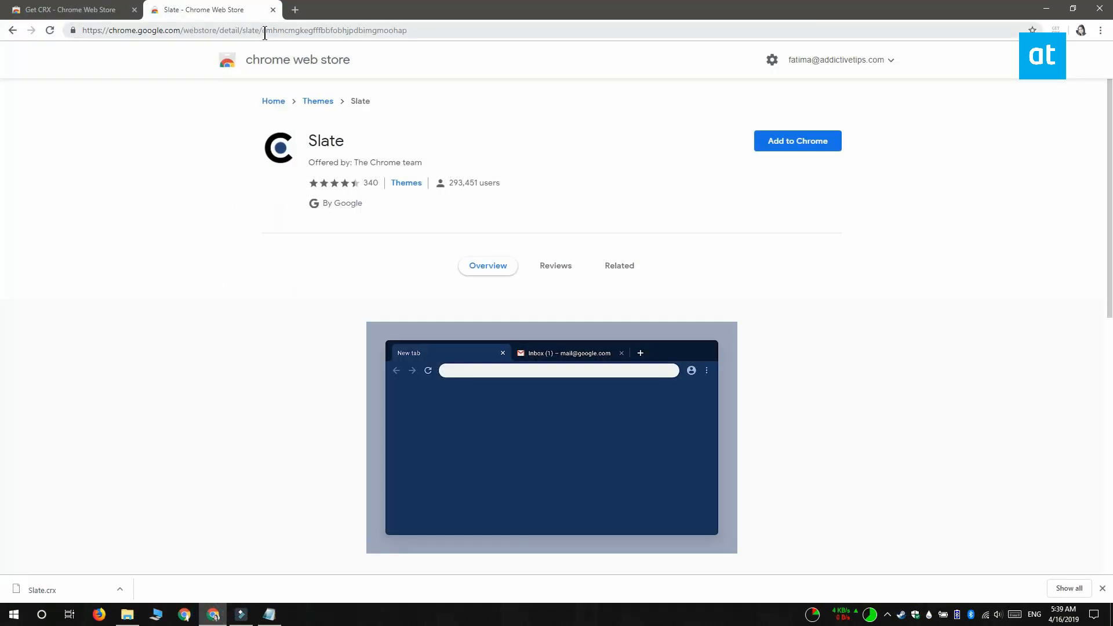
double_click(334, 30)
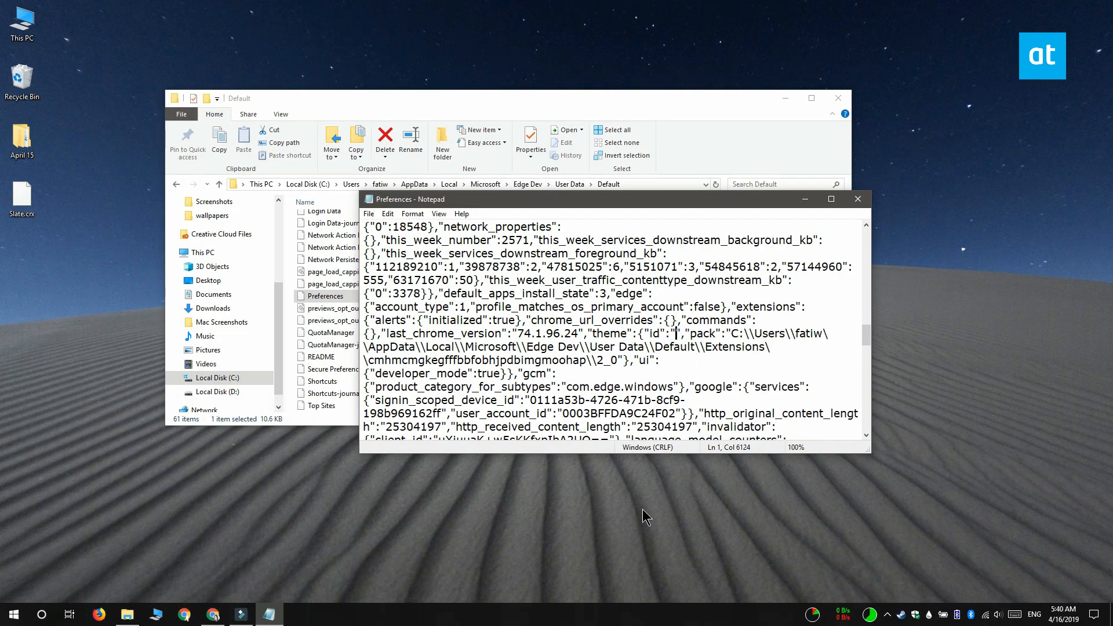
mouse_move(858, 198)
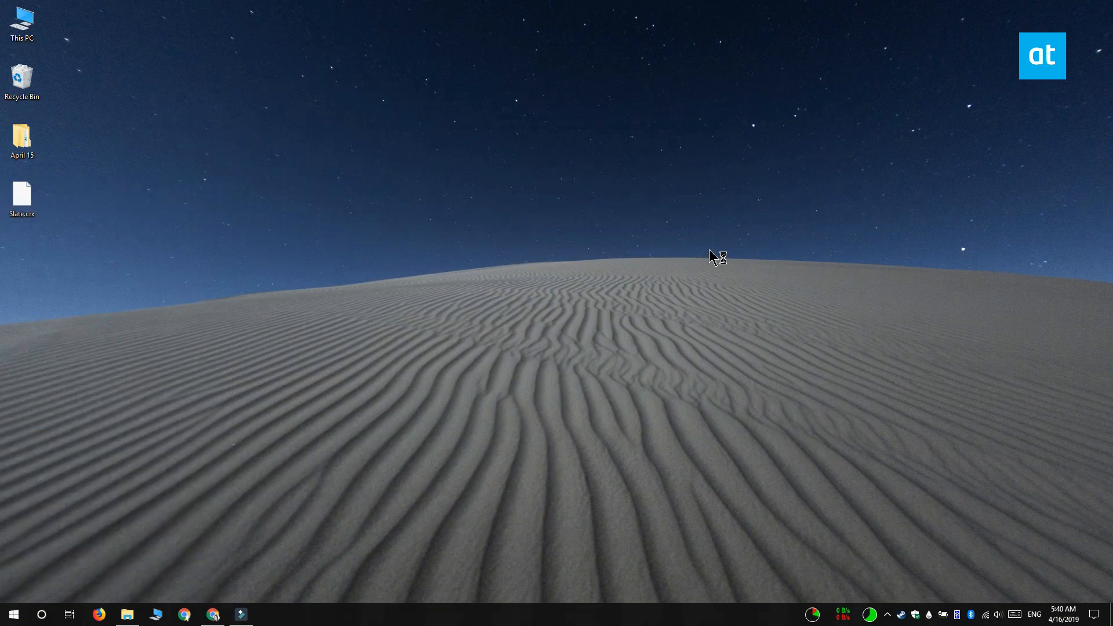
Relaunch Edge to verify the default light look without Slate
left_click(268, 614)
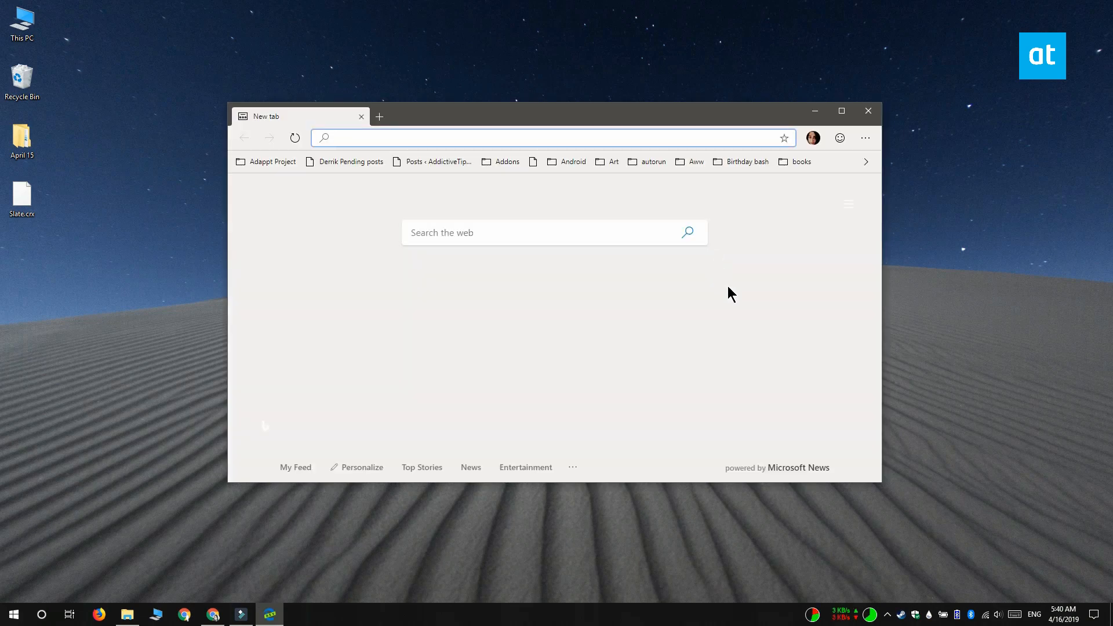